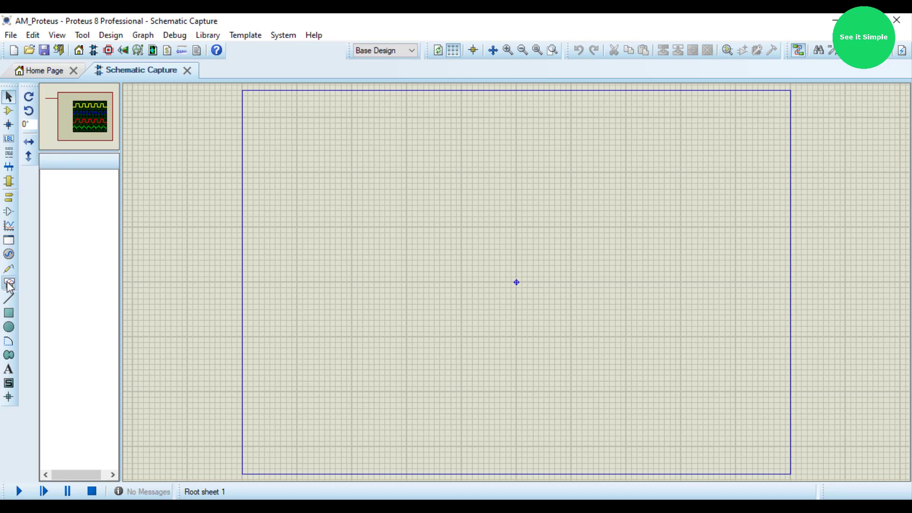
- Place two SIGNAL GENERATOR instruments on the sheet, one above the other
left_click(7, 281)
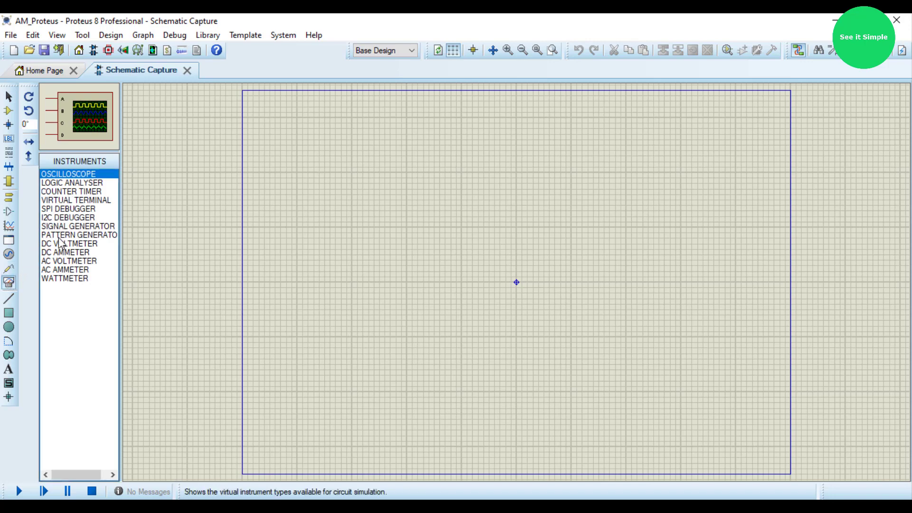
left_click(79, 226)
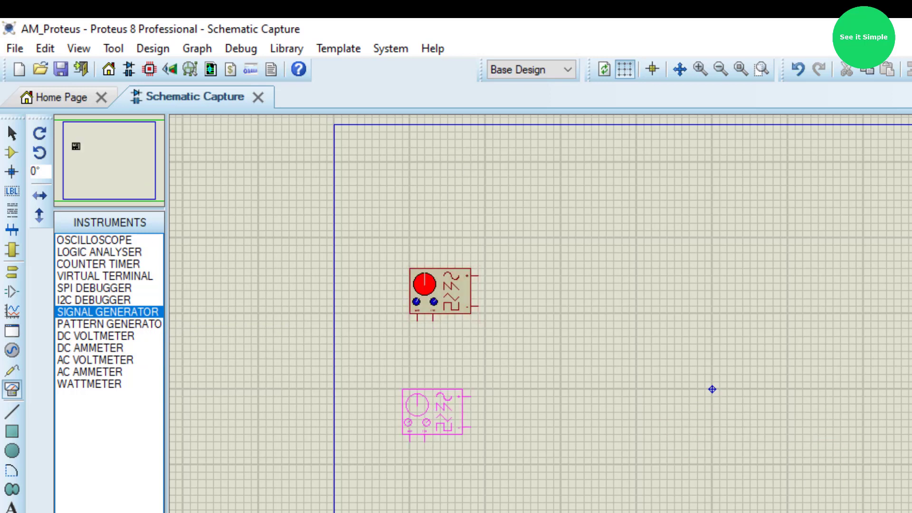
left_click(431, 417)
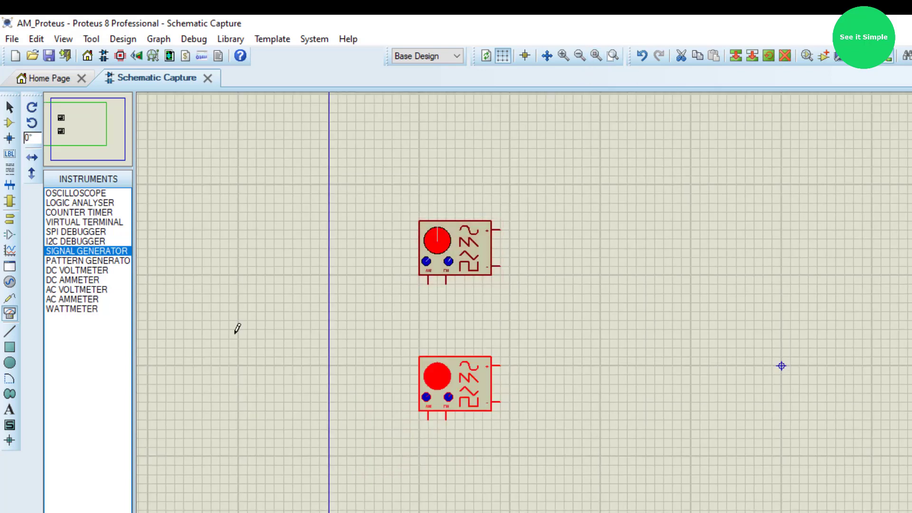
- Place an OSCILLOSCOPE to the right of the two generators
left_click(76, 193)
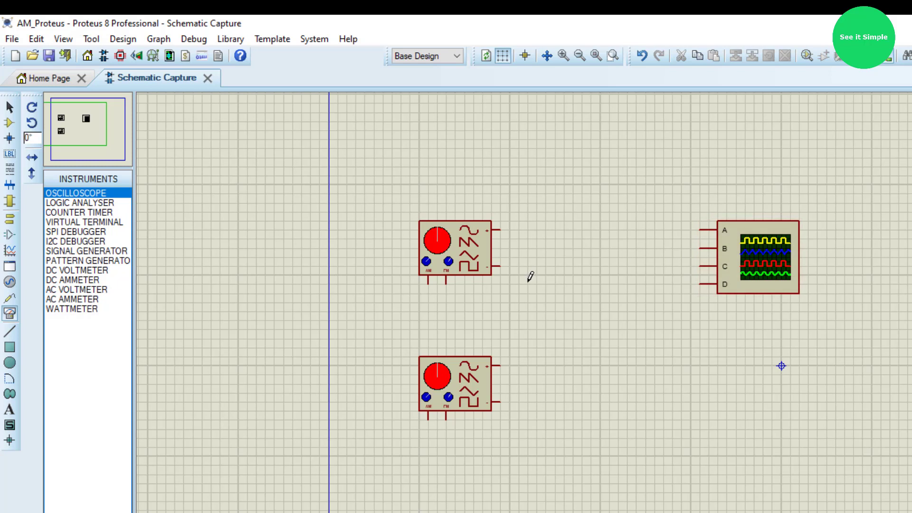
mouse_move(527, 341)
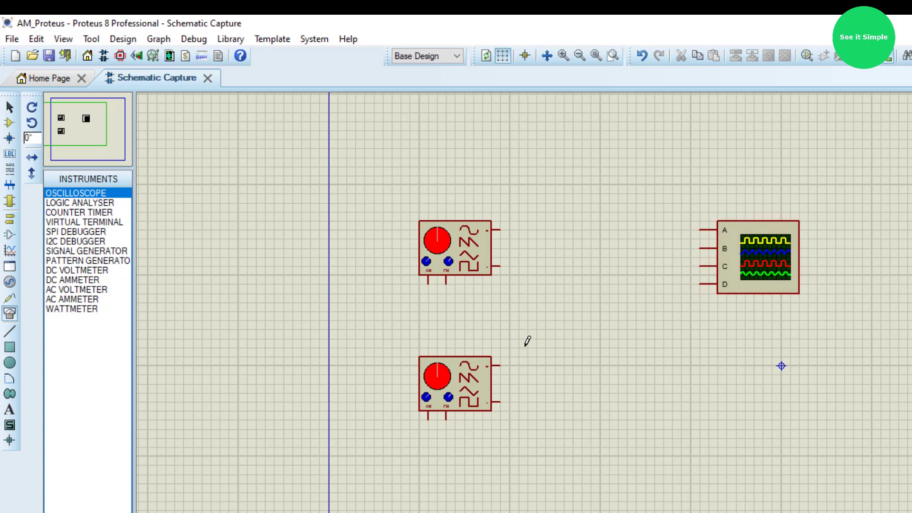
mouse_move(549, 84)
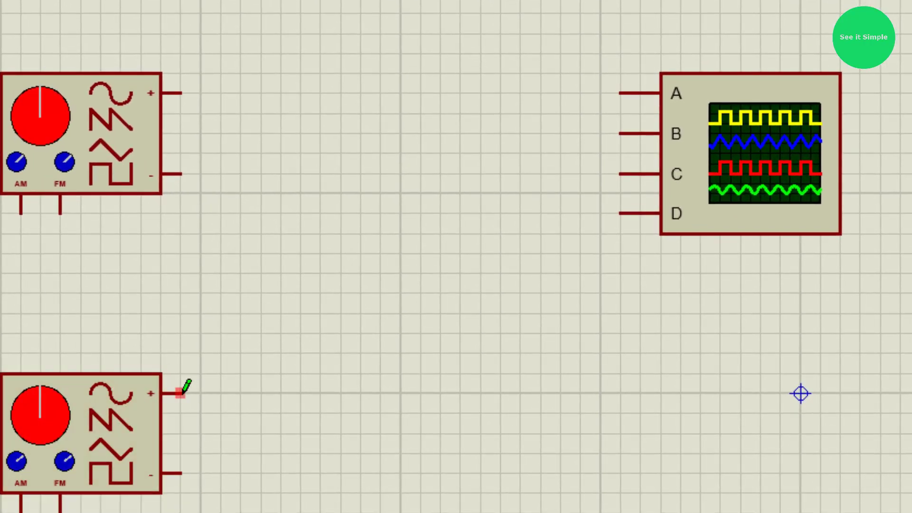
- Wire the lower generator's + output to the upper AM input and pick a GROUND terminal
left_click_drag(181, 393, 291, 358)
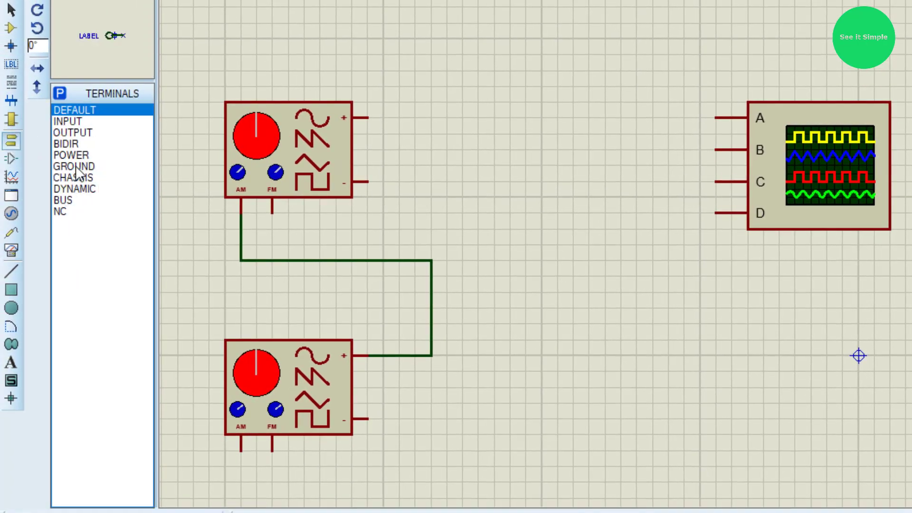
left_click(73, 166)
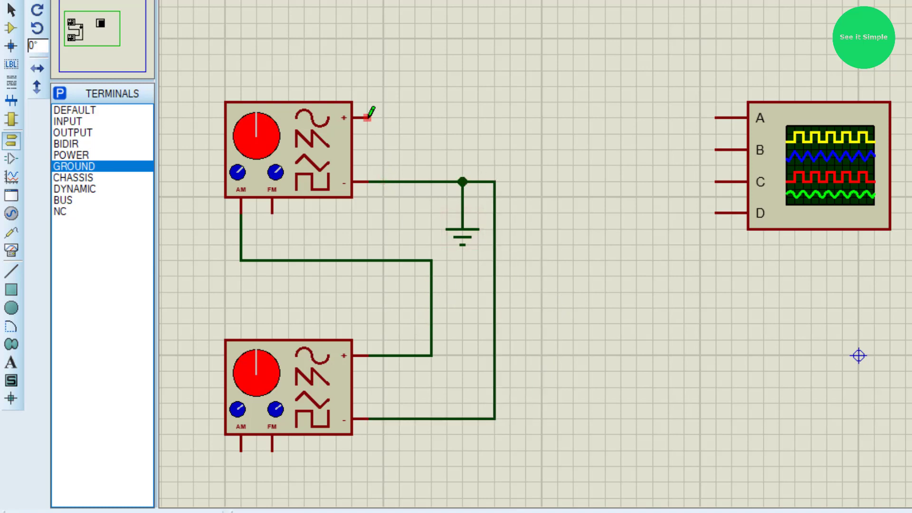
- Wire the upper generator's + output to oscilloscope channel B
left_click_drag(360, 118, 750, 118)
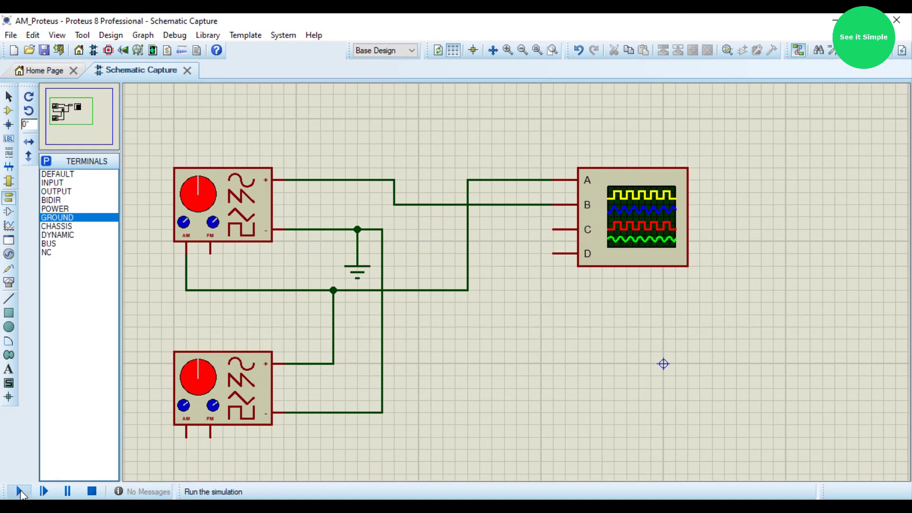
- Run the simulation and line up both generator panels beside the oscilloscope window
left_click(18, 491)
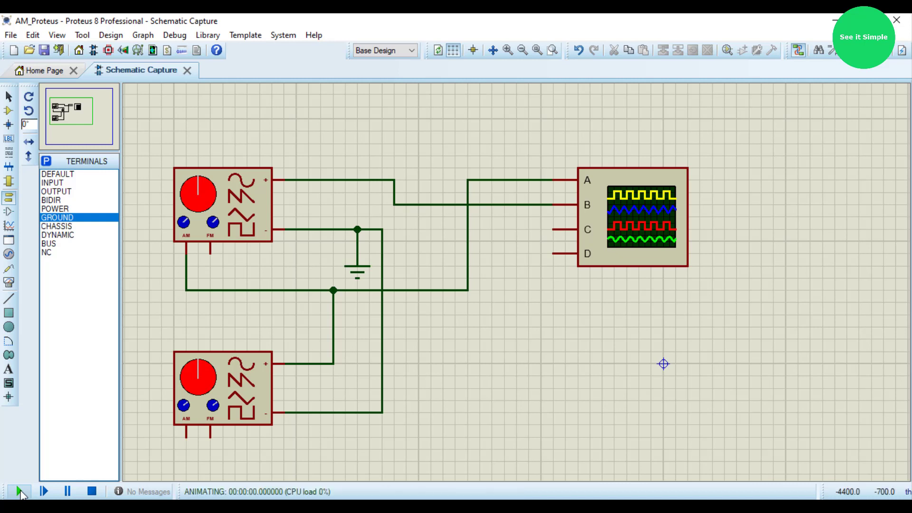
left_click(20, 492)
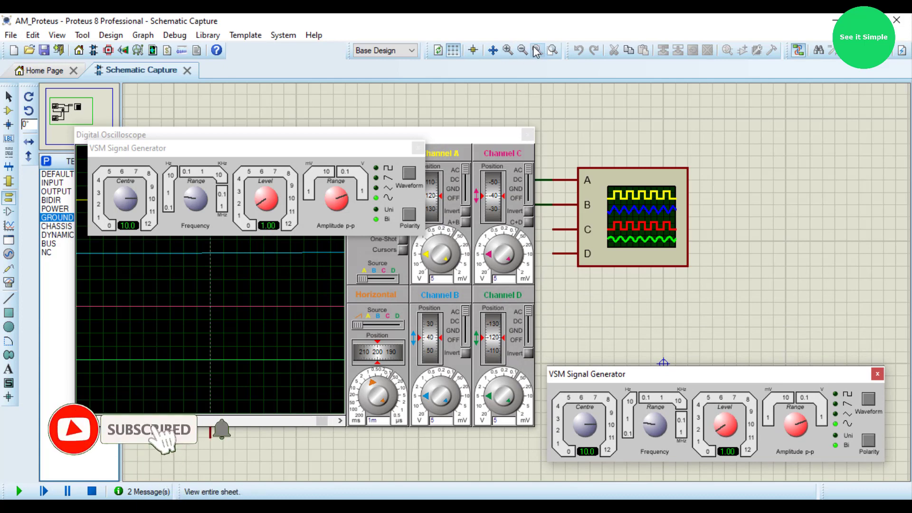
left_click(522, 50)
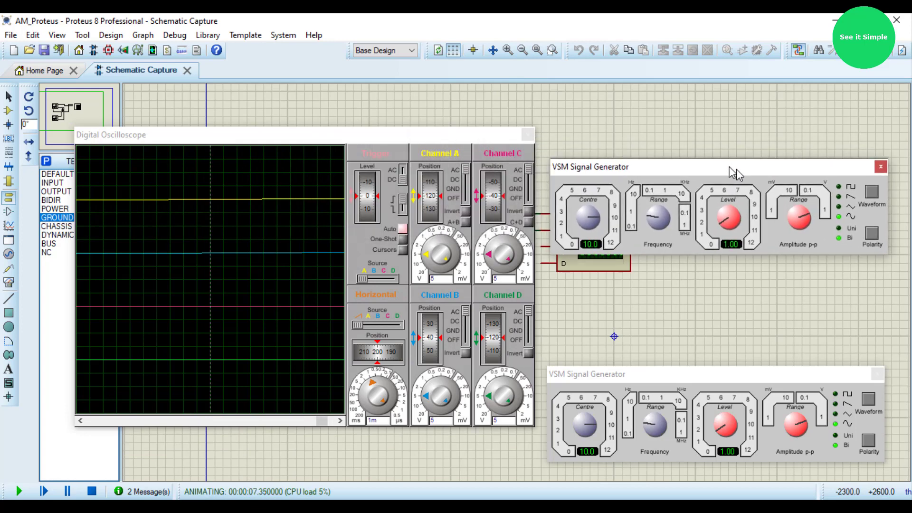
left_click_drag(735, 167, 744, 147)
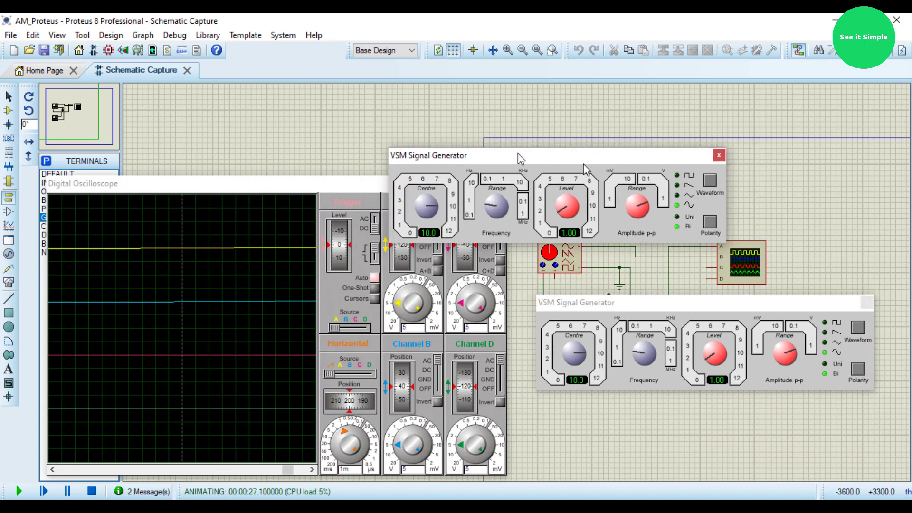
left_click_drag(518, 155, 663, 175)
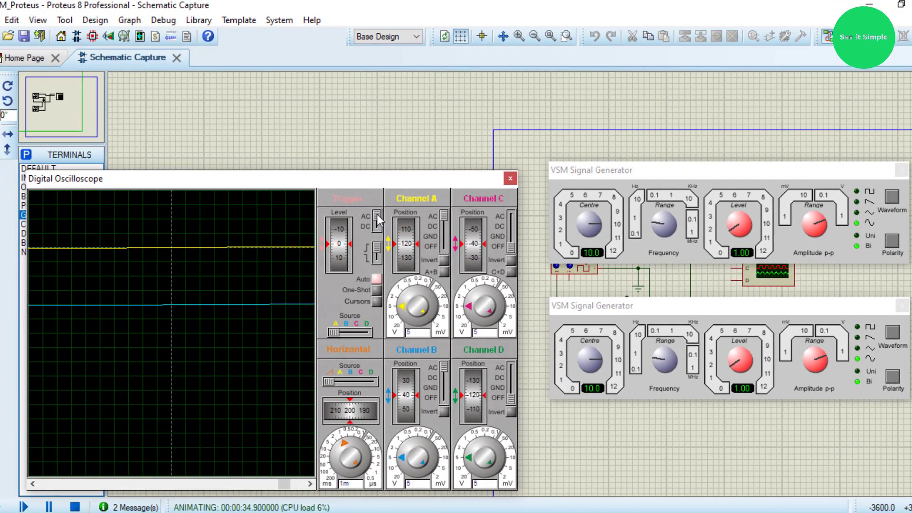
mouse_move(292, 309)
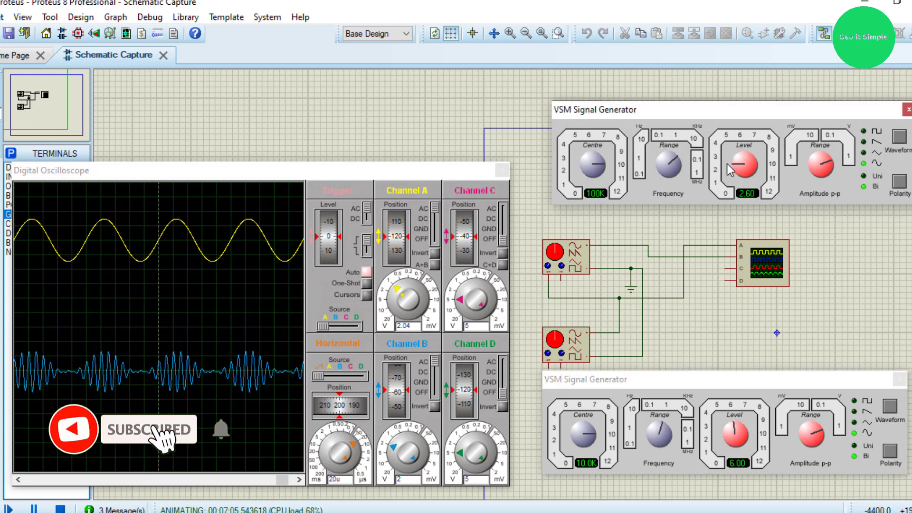
- Drag the 100K generator's Level knob down to 1.60, then up to 8.10
left_click_drag(745, 163, 736, 174)
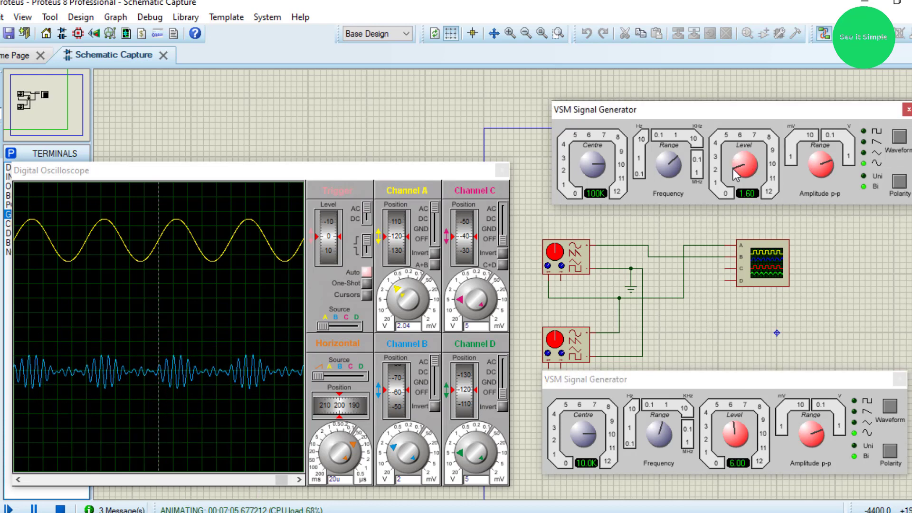
left_click_drag(751, 168, 757, 157)
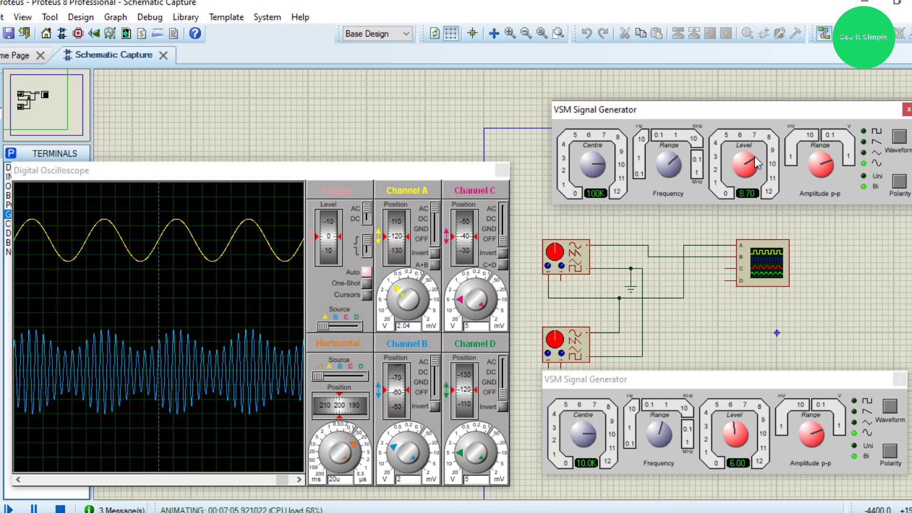
left_click_drag(747, 163, 754, 157)
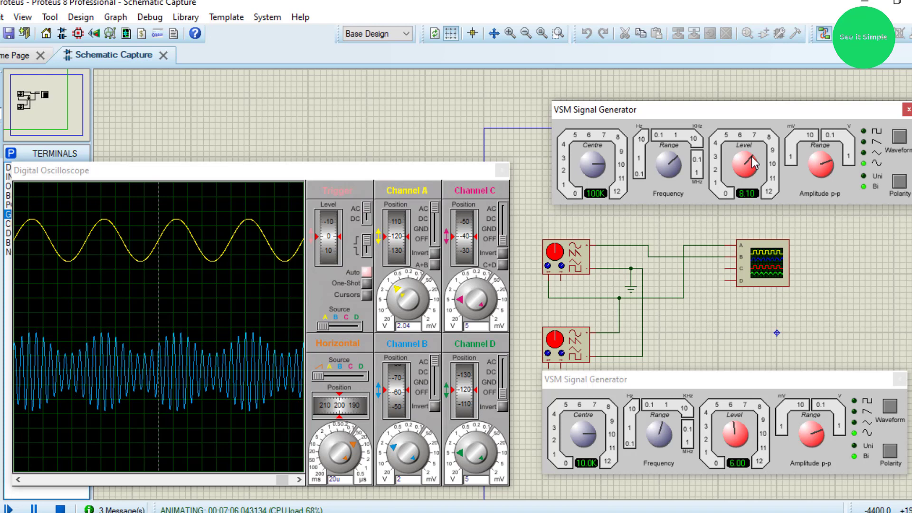